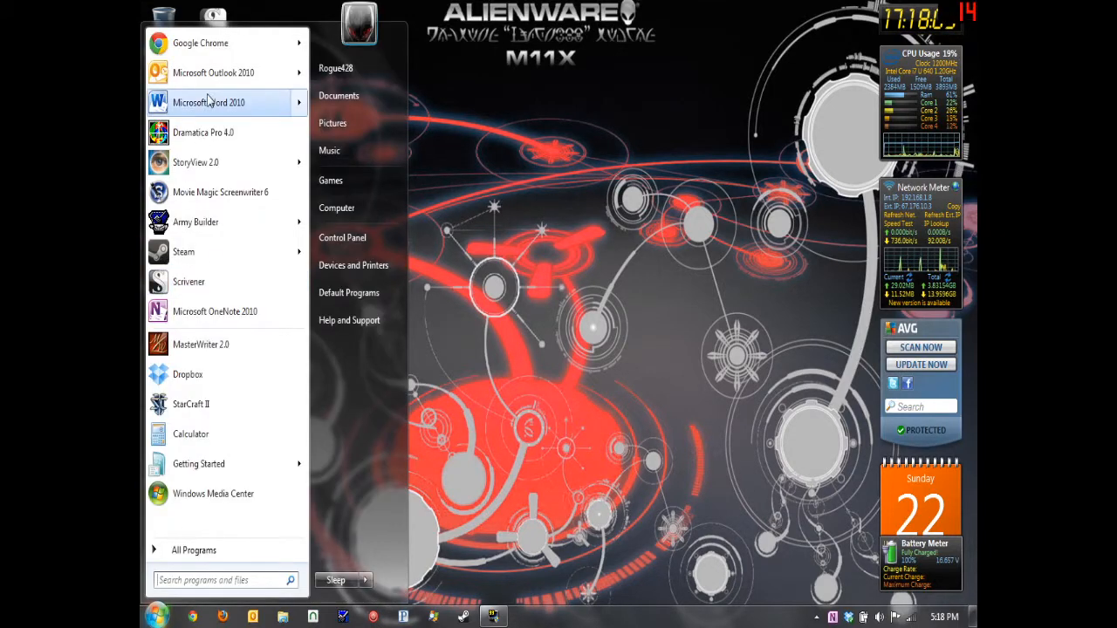
mouse_move(209, 101)
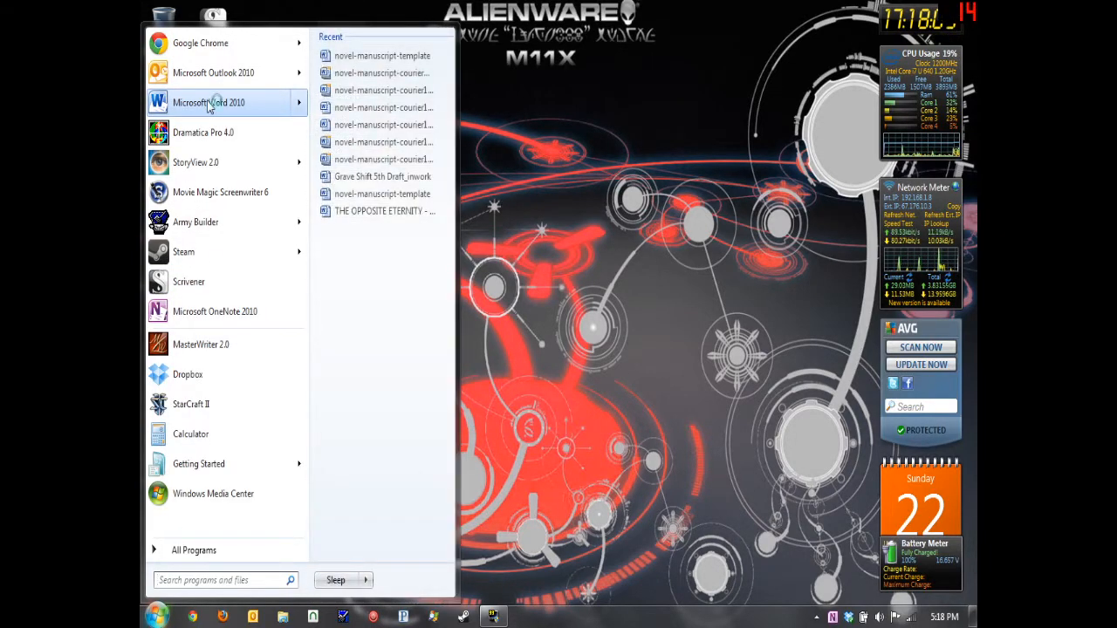
- Launch Microsoft Word 2010 from the Start menu with a blank document
left_click(209, 101)
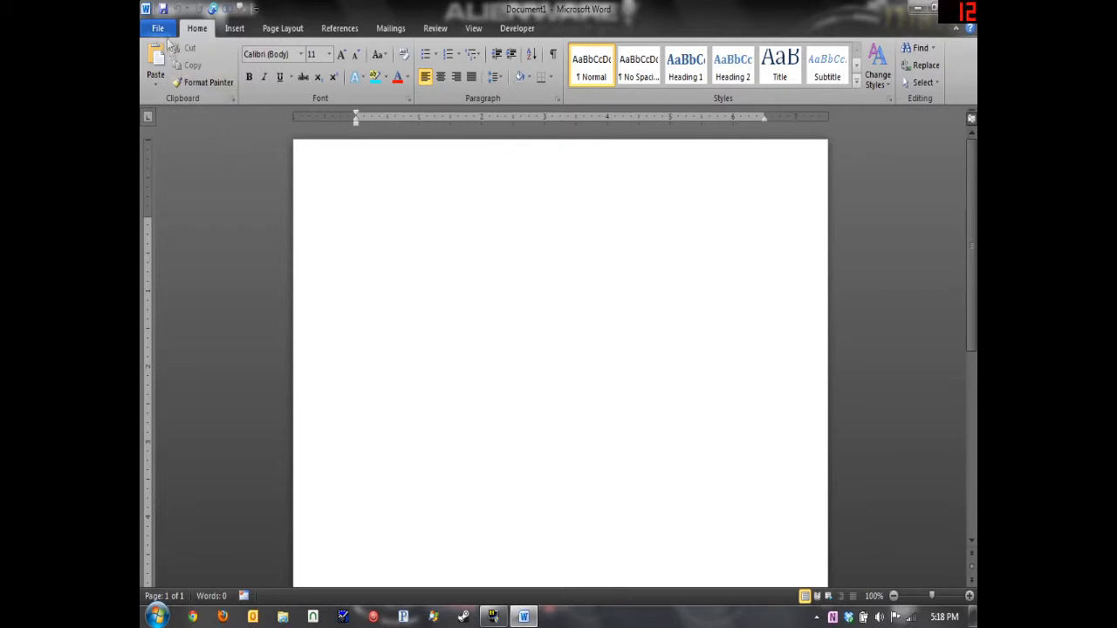
- In Word Options > Proofing, set Writing Style to Grammar & Style
left_click(157, 28)
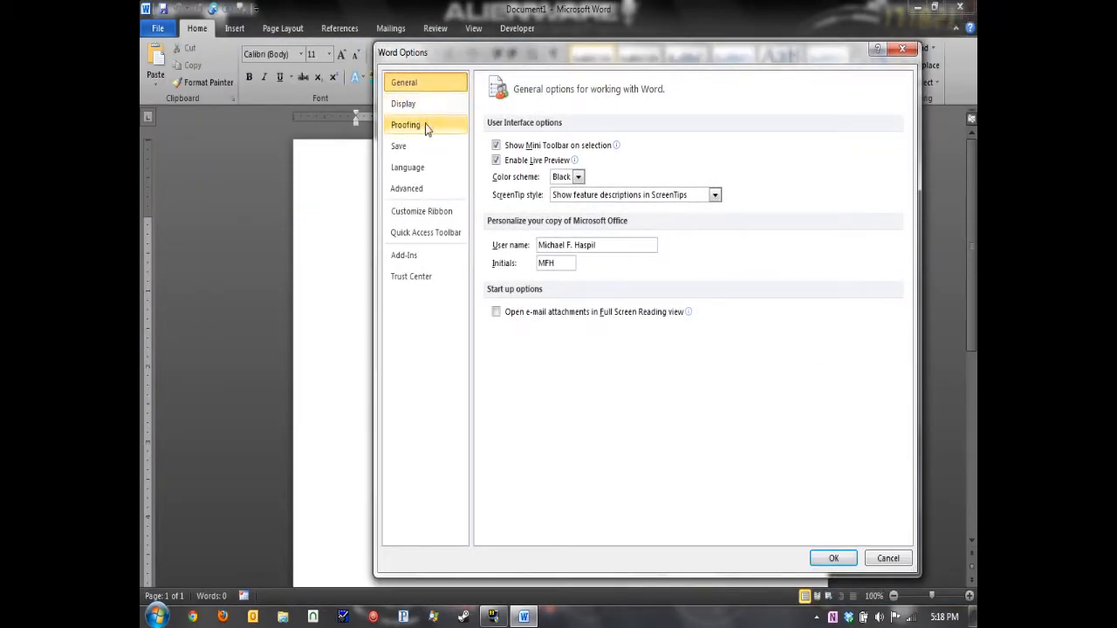
left_click(405, 124)
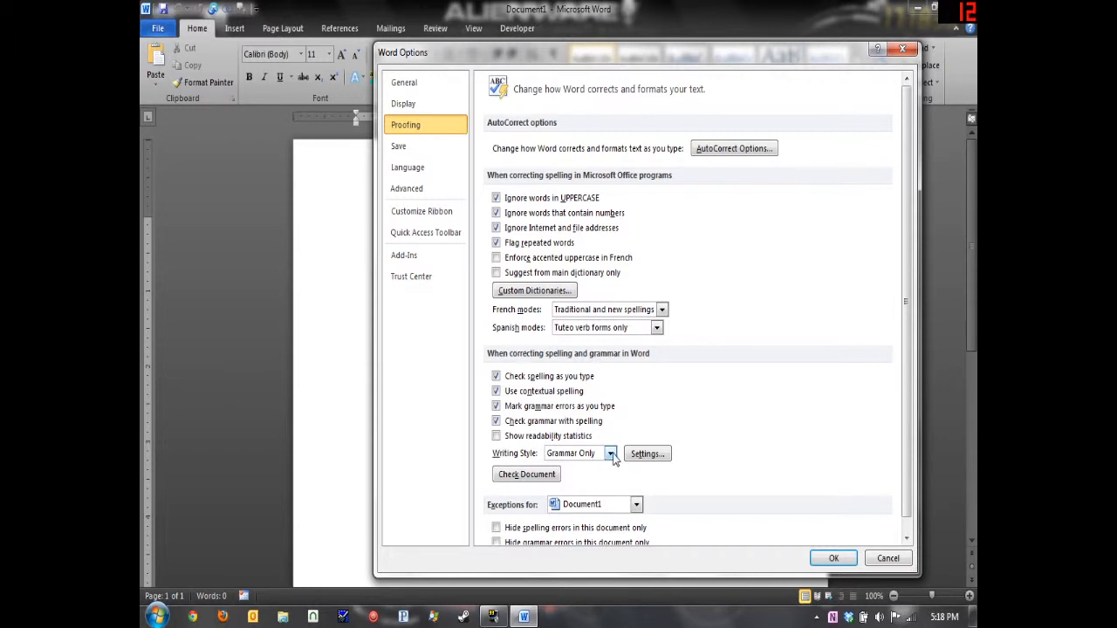
left_click(610, 453)
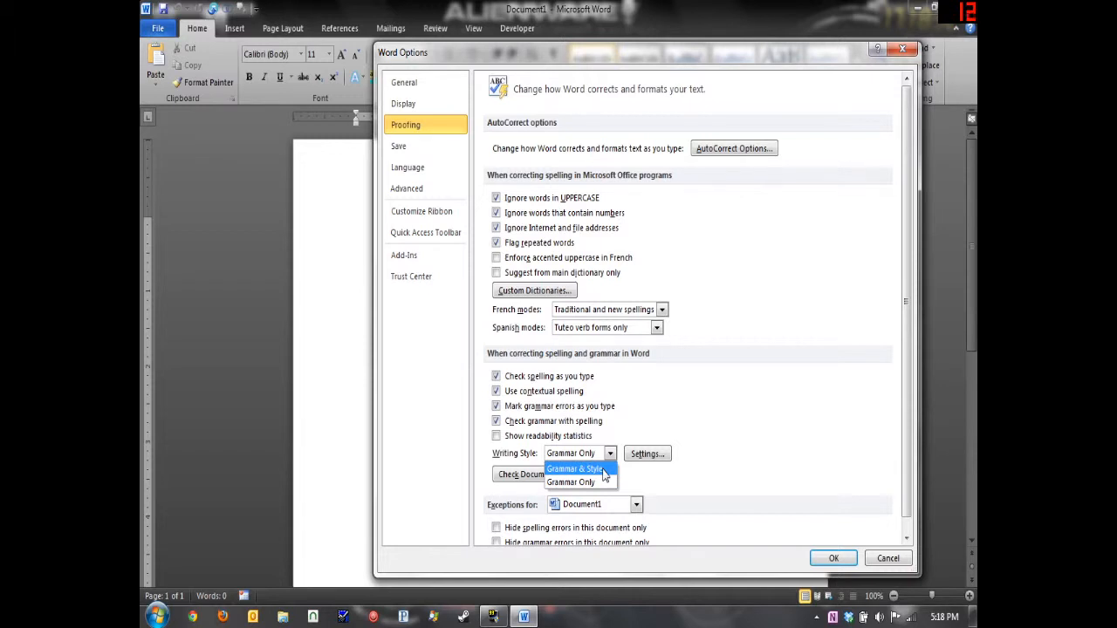
left_click(572, 467)
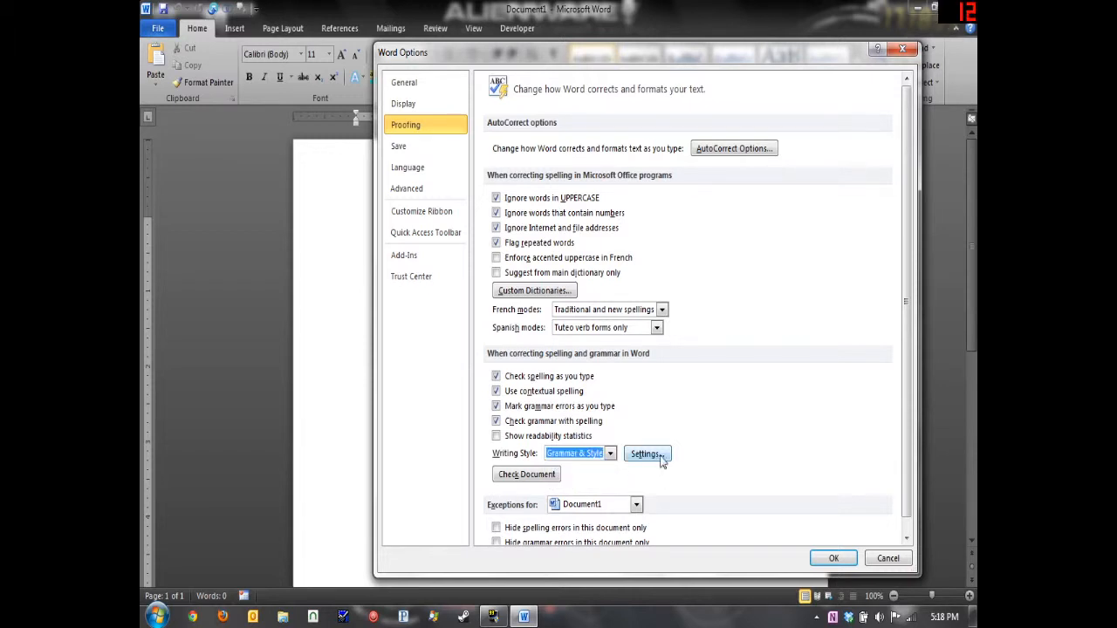
- In Grammar Settings, require comma always, punctuation inside quotes, 1 space between sentences
left_click(646, 454)
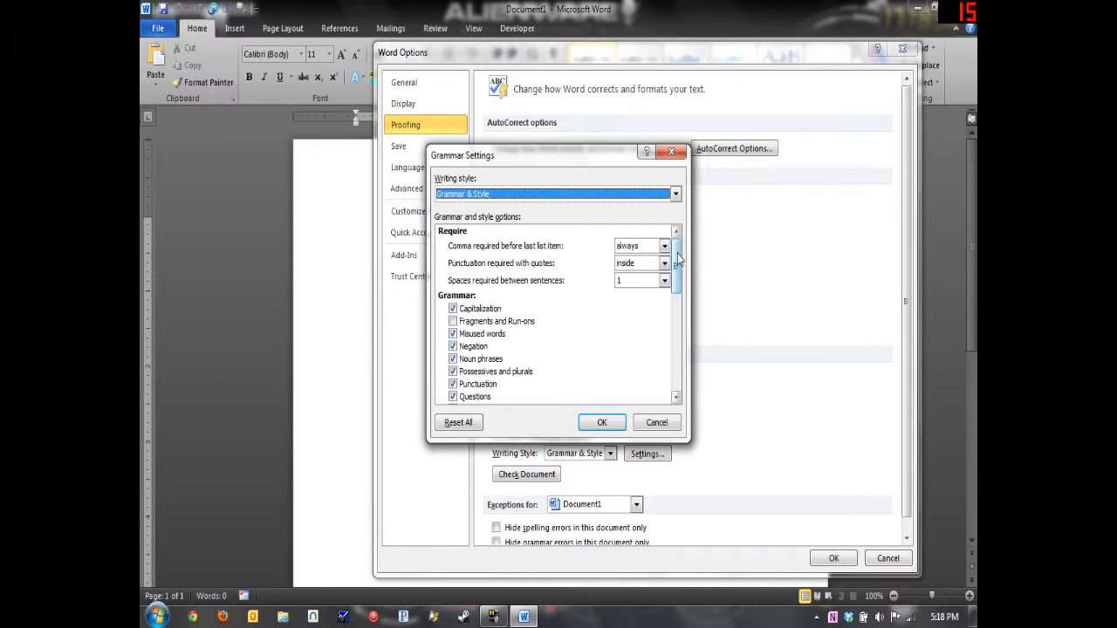
mouse_move(527, 255)
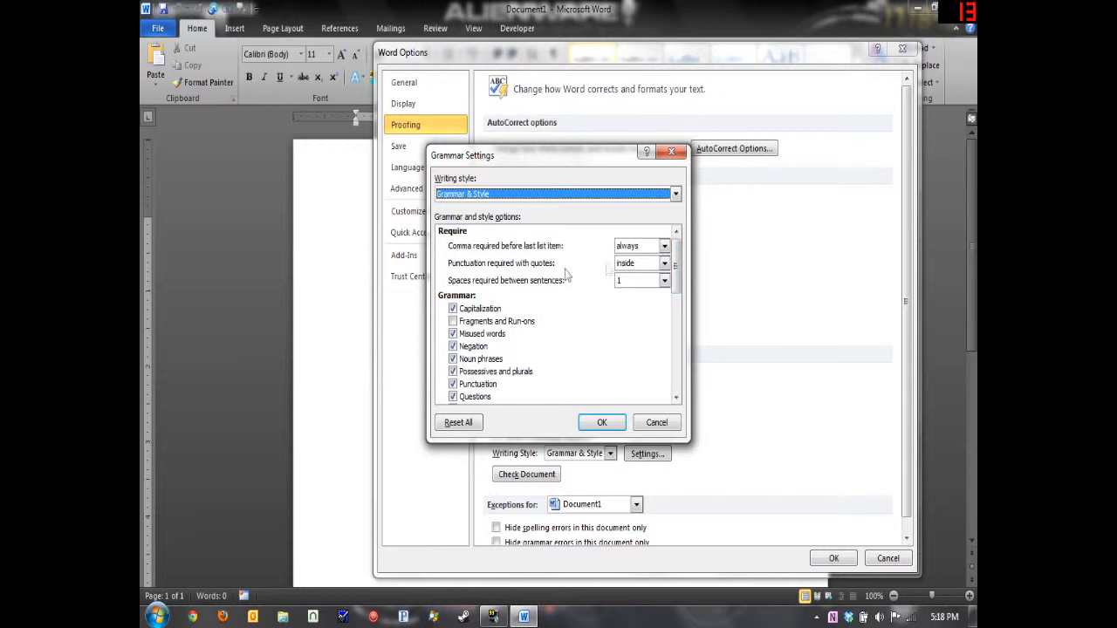
mouse_move(538, 275)
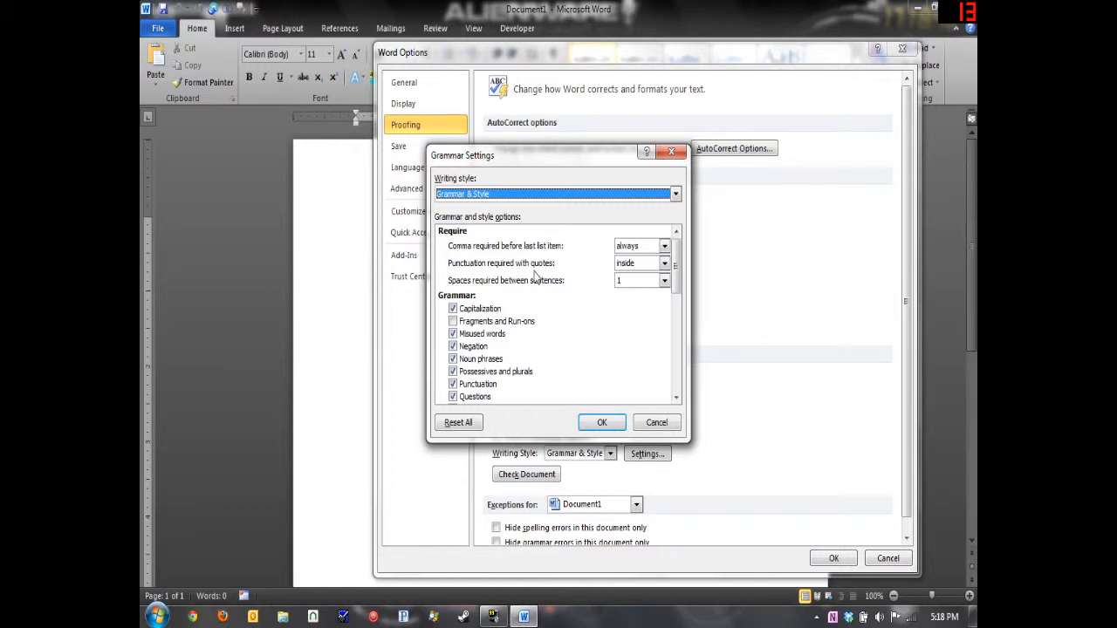
mouse_move(655, 275)
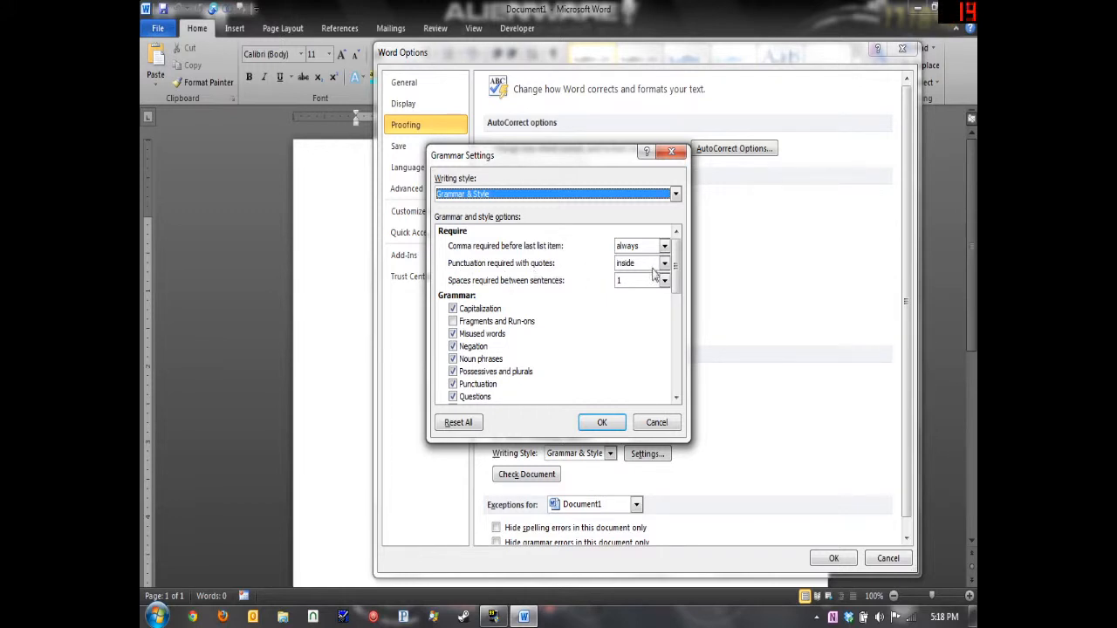
mouse_move(547, 305)
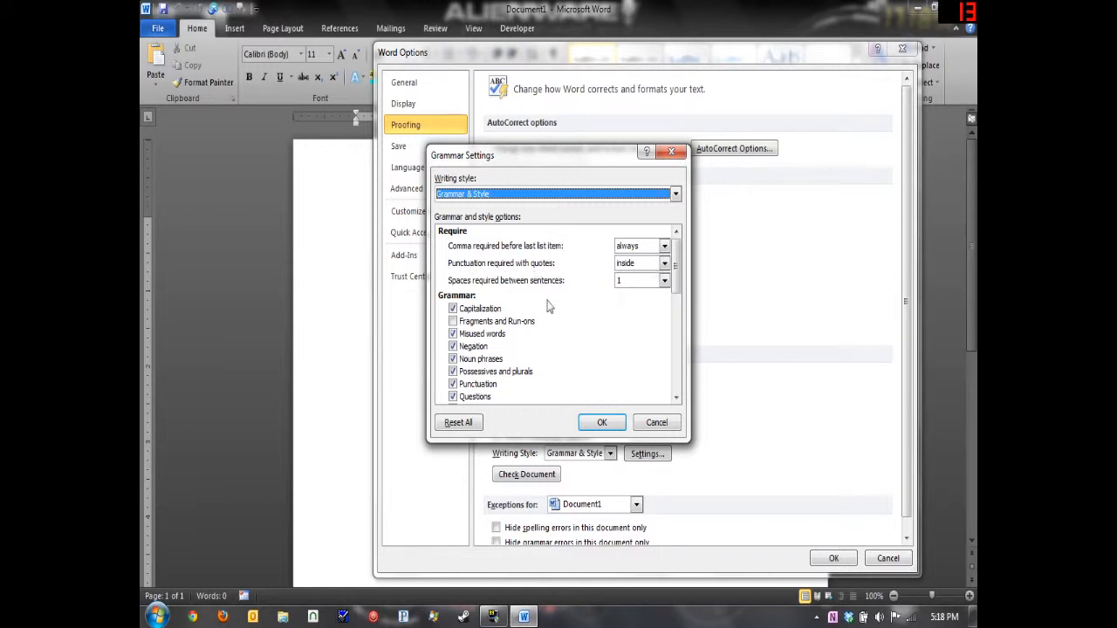
left_click(665, 279)
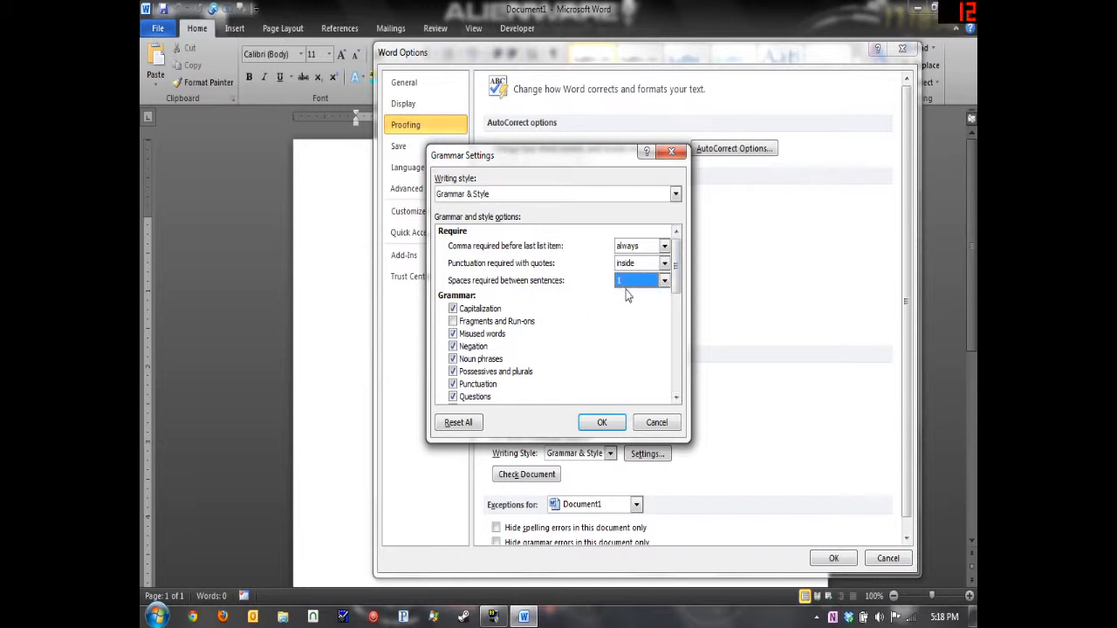
mouse_move(614, 300)
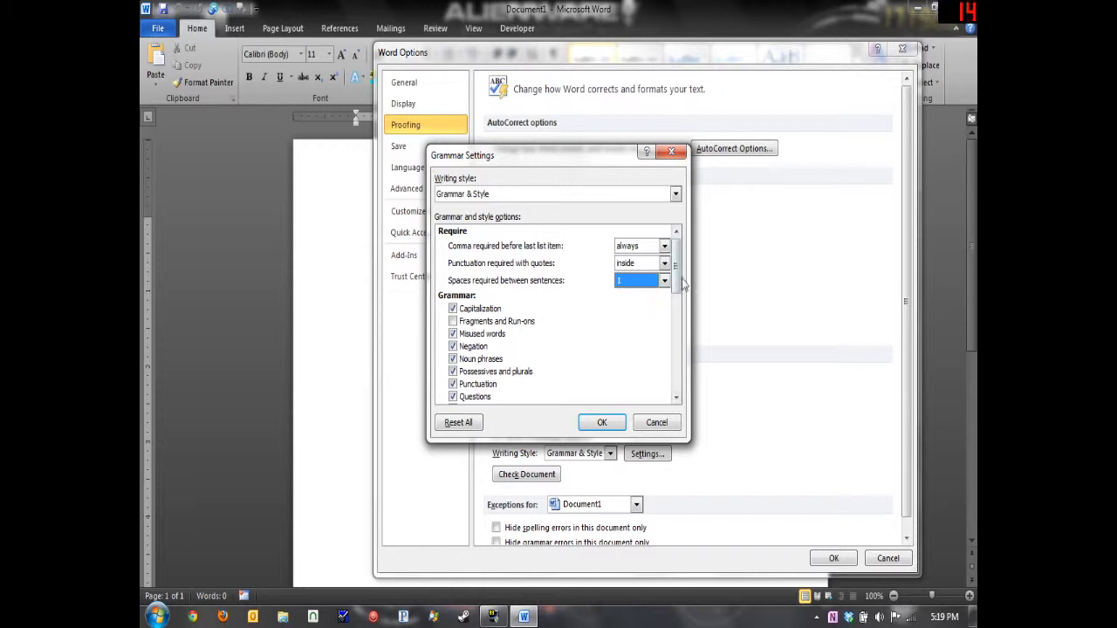
scroll("down", 3)
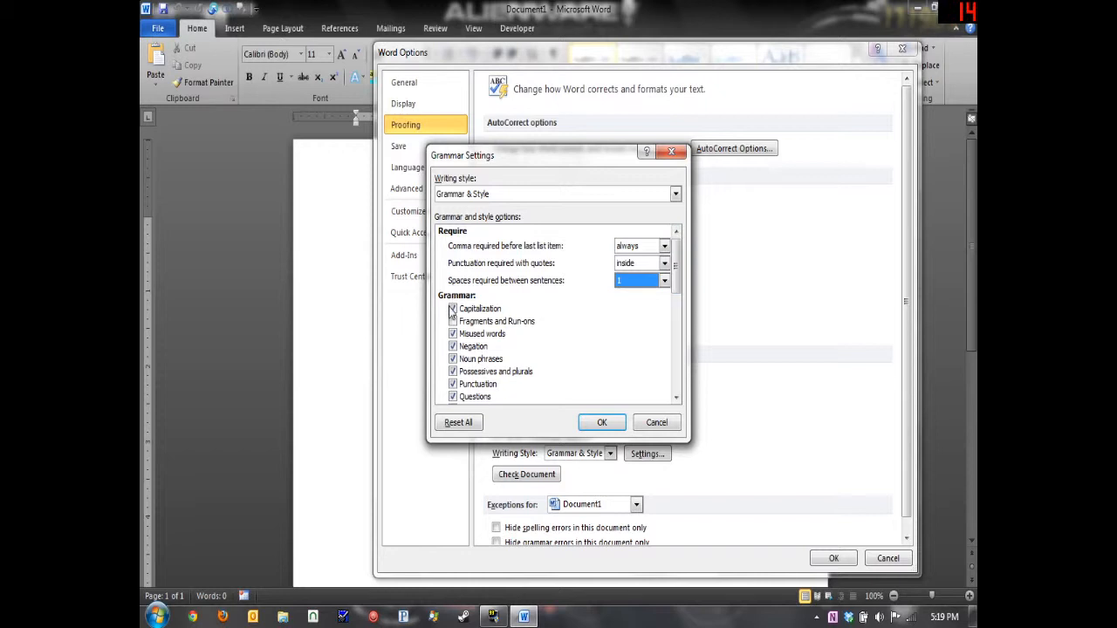
- Review the Grammar and Style checklist, leaving the desired style checks enabled
left_click(454, 322)
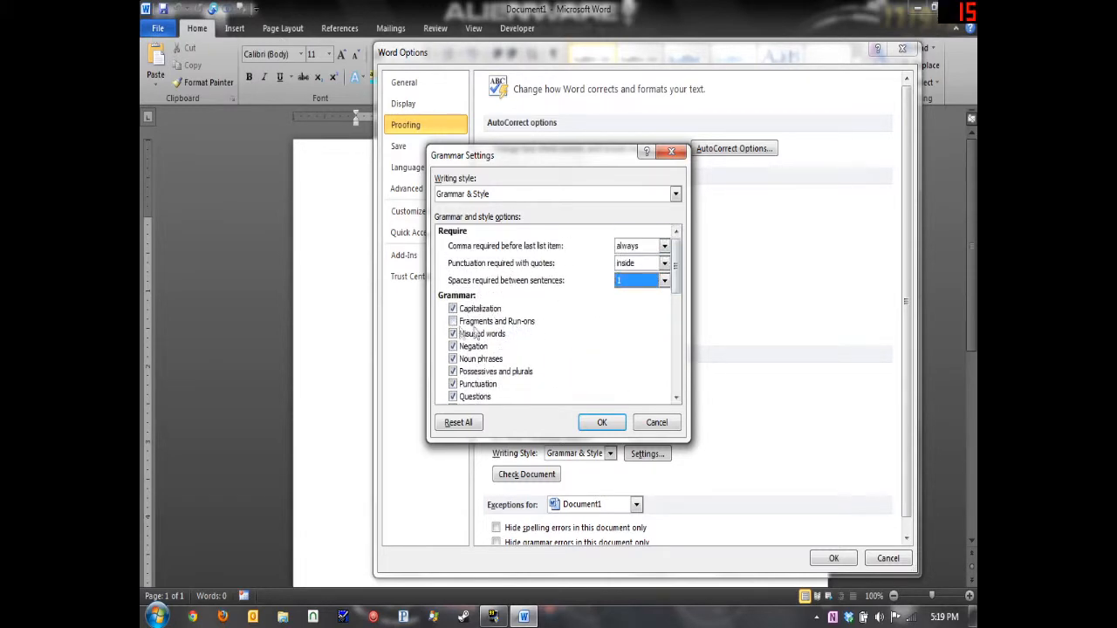
mouse_move(569, 326)
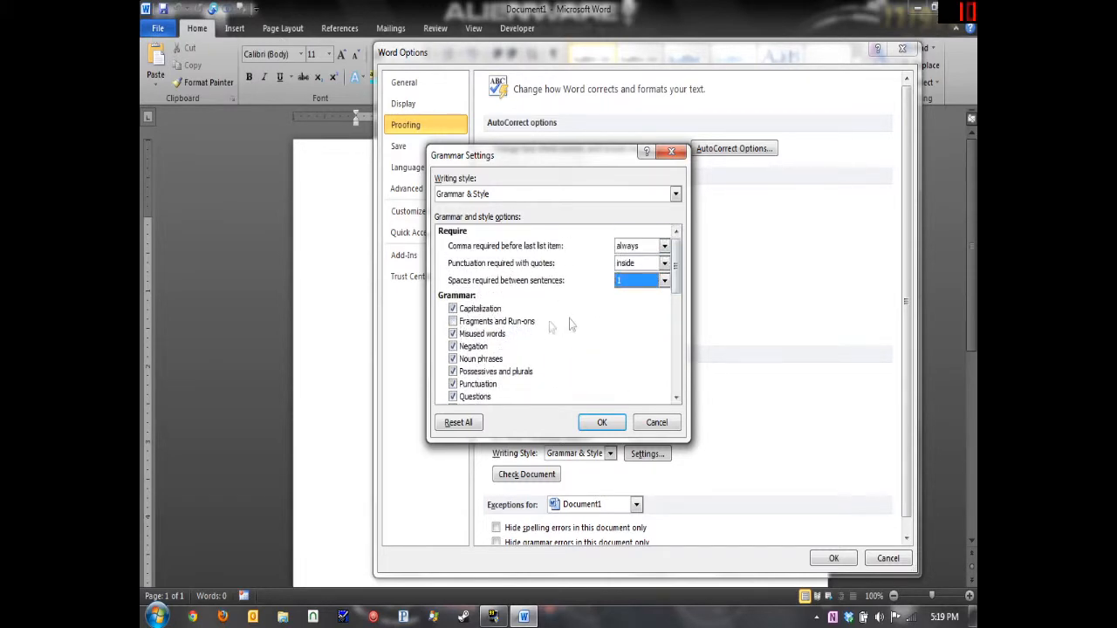
mouse_move(794, 338)
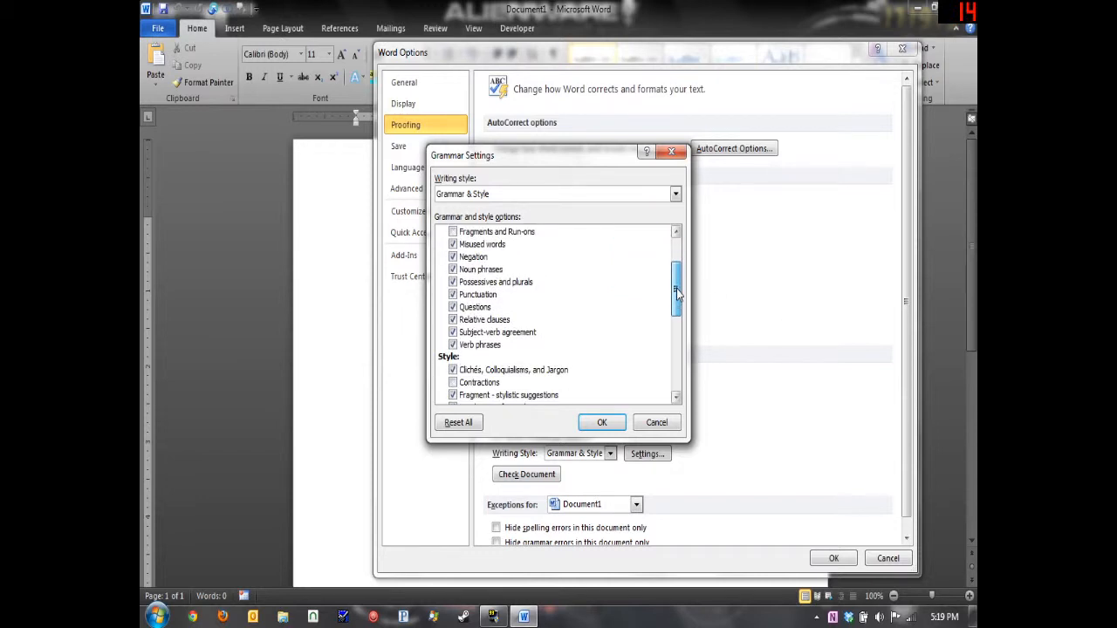
scroll("down", 3)
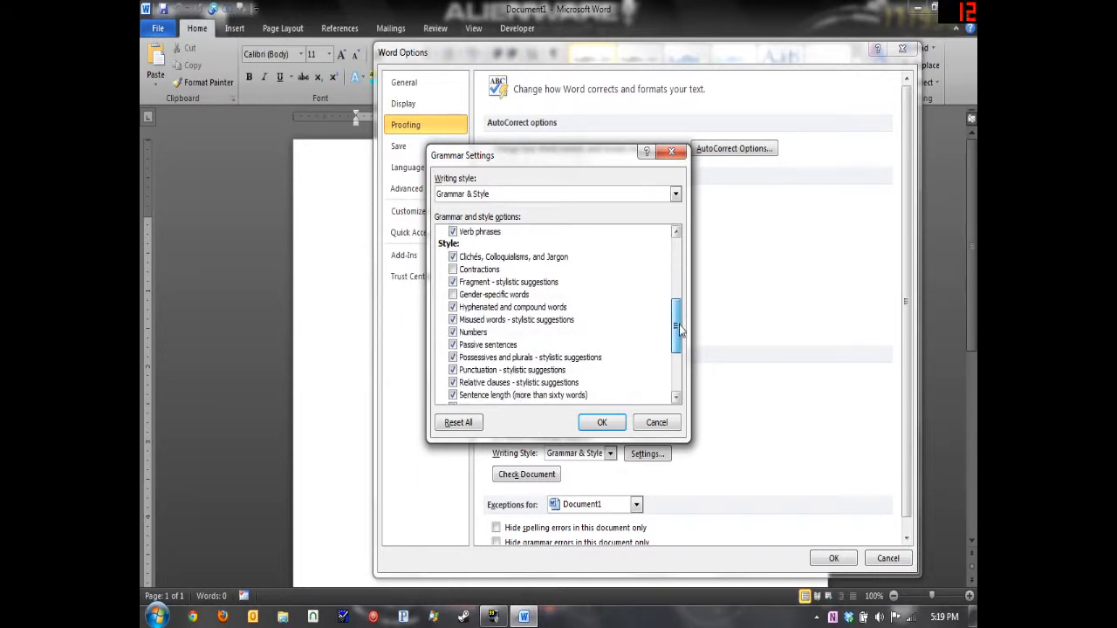
scroll("down", 3)
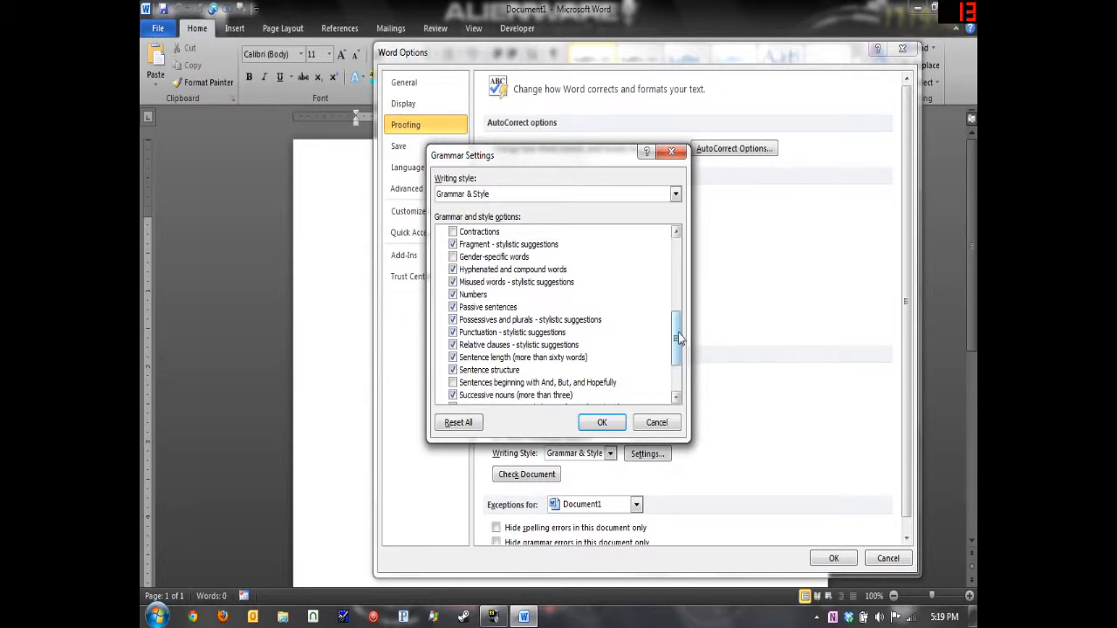
scroll("down", 3)
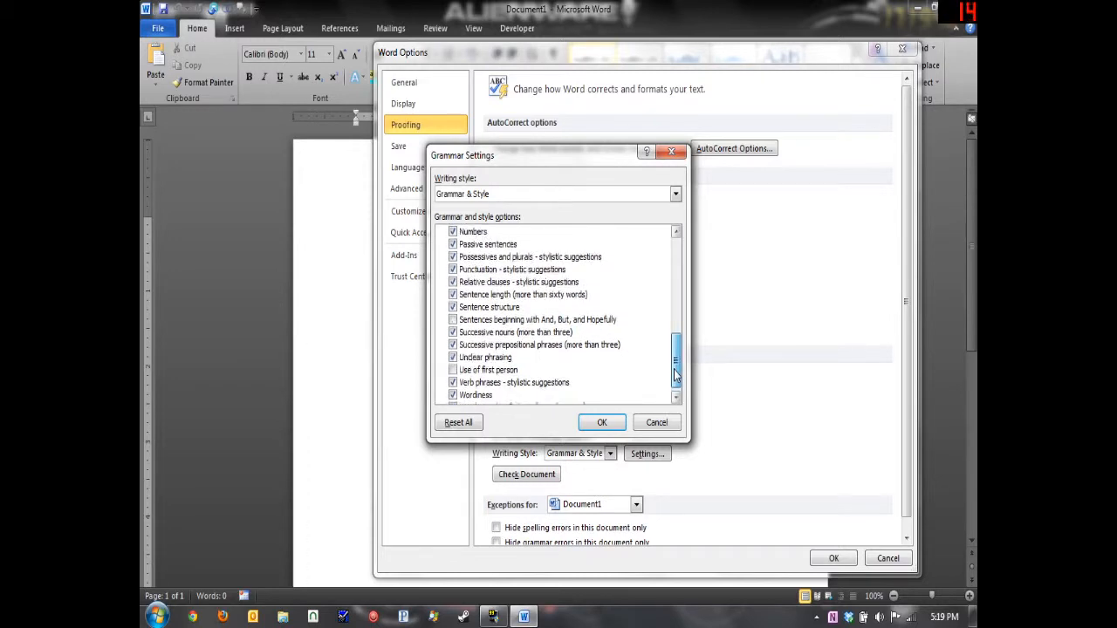
scroll("down", 3)
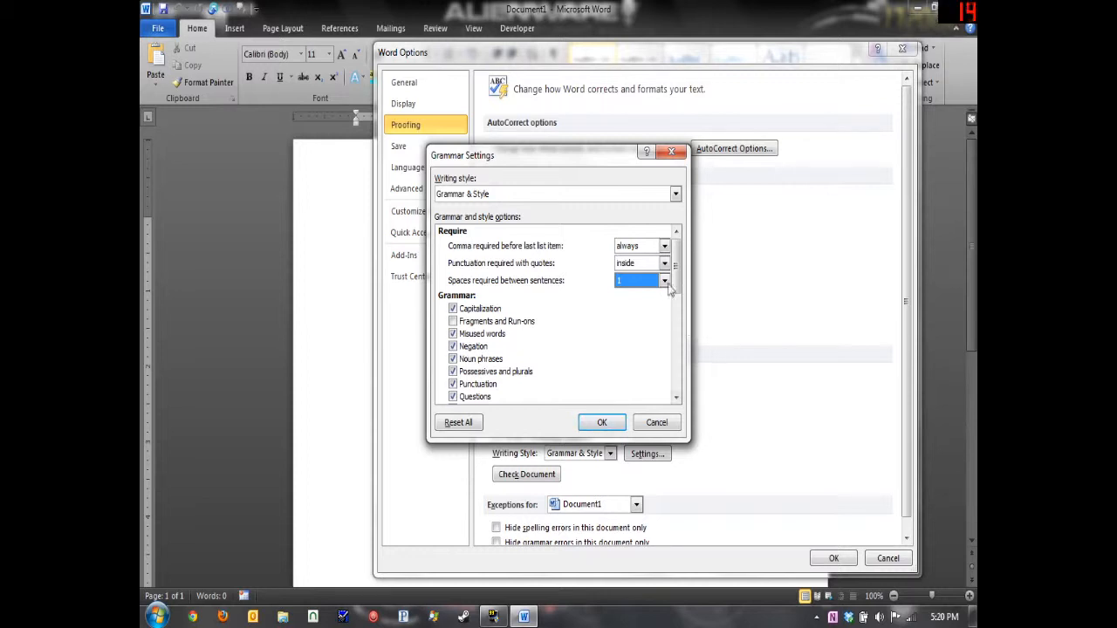
mouse_move(705, 391)
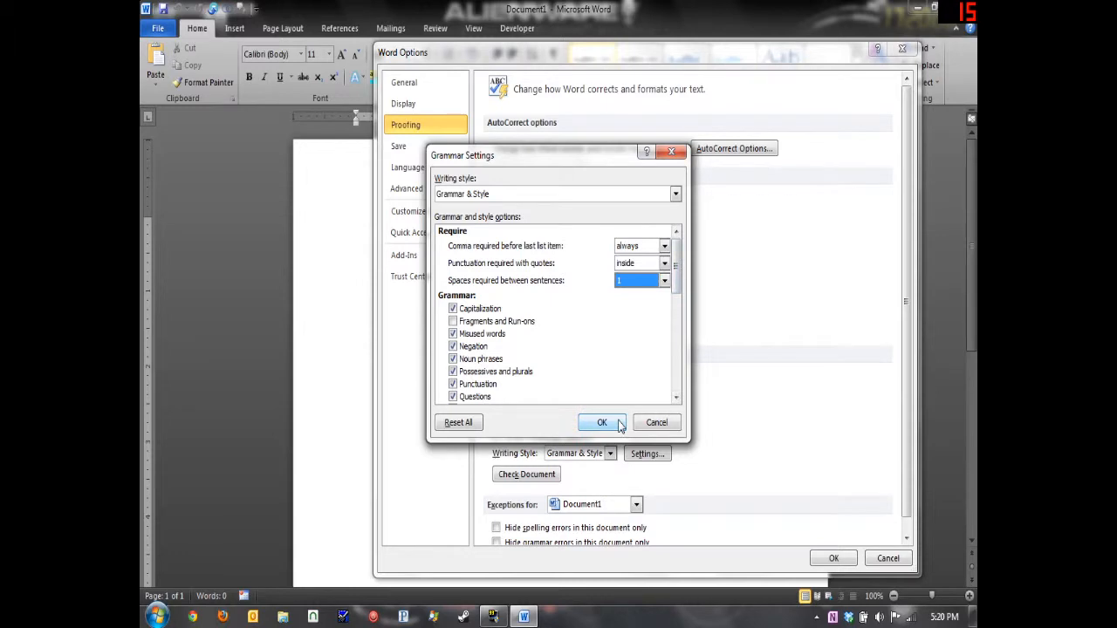
- Confirm the Grammar Settings with OK, returning to the Proofing page
left_click(601, 422)
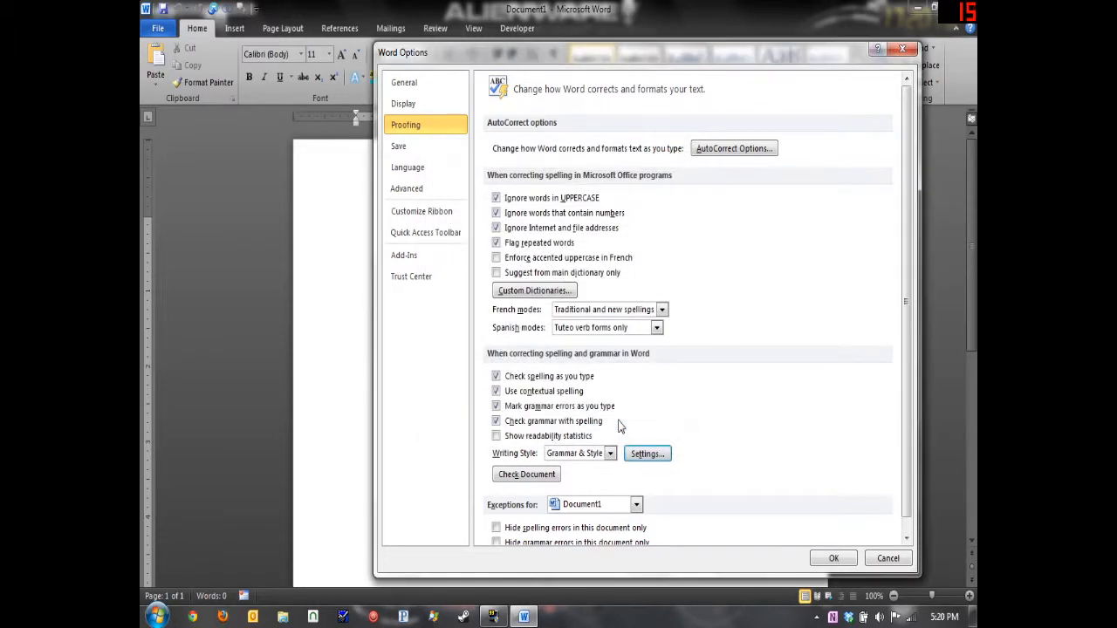